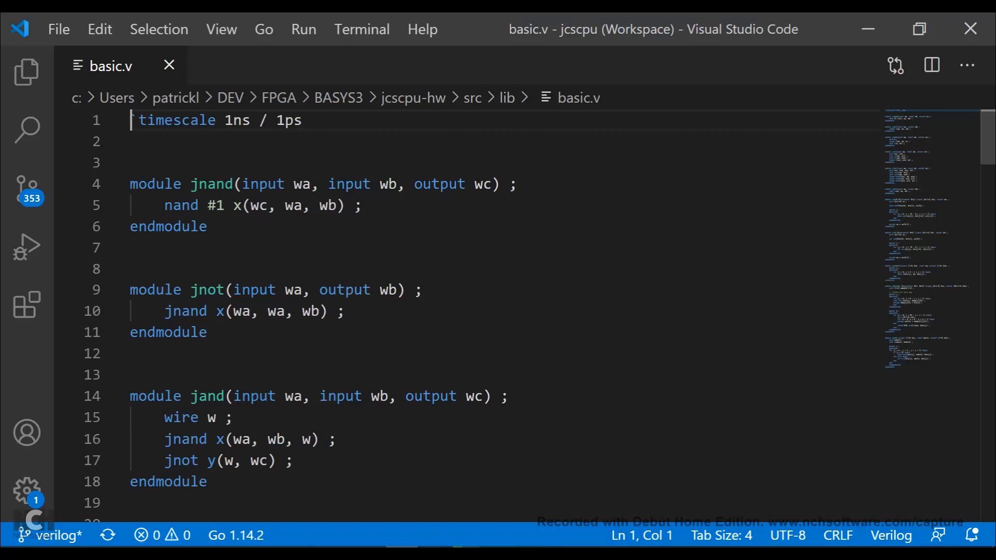
Scroll down basic.v past jor and jxor to the jbuf and parameterized decoder modules.
drag(164, 205, 286, 206)
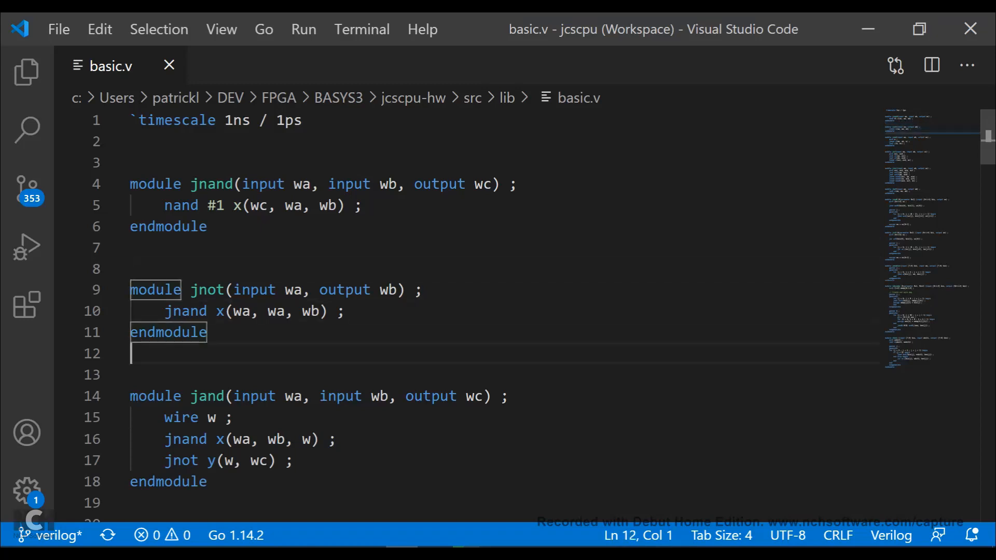
scroll(down, 3)
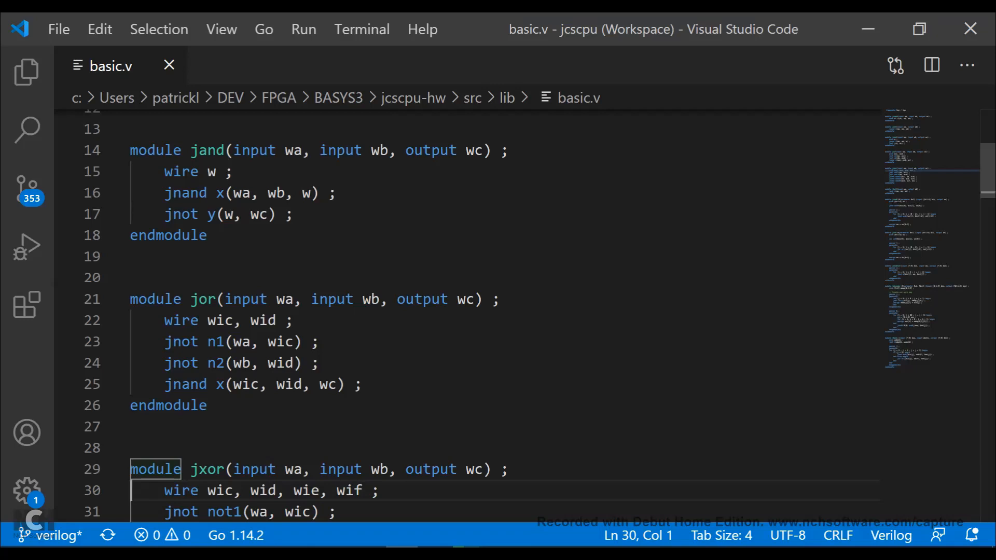
scroll(down, 3)
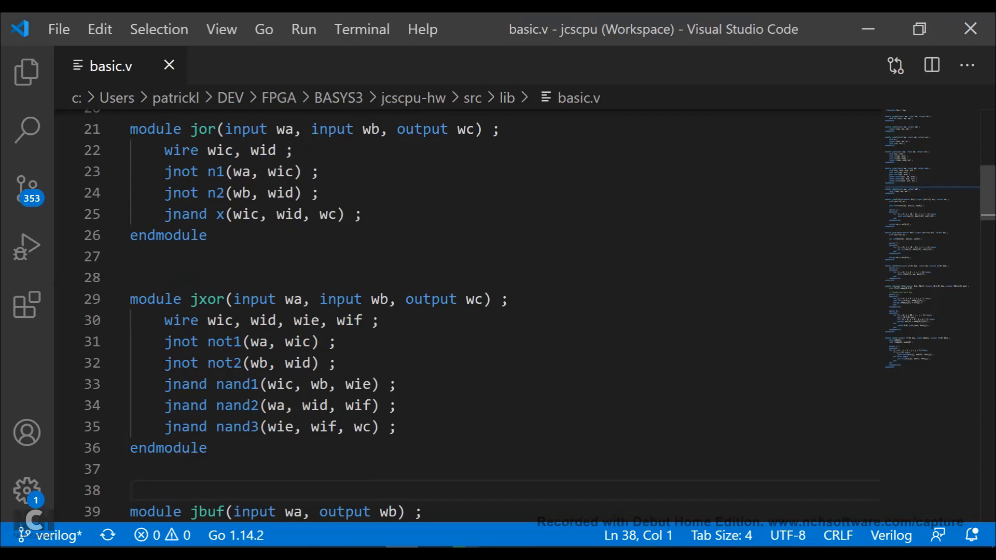
scroll(down, 3)
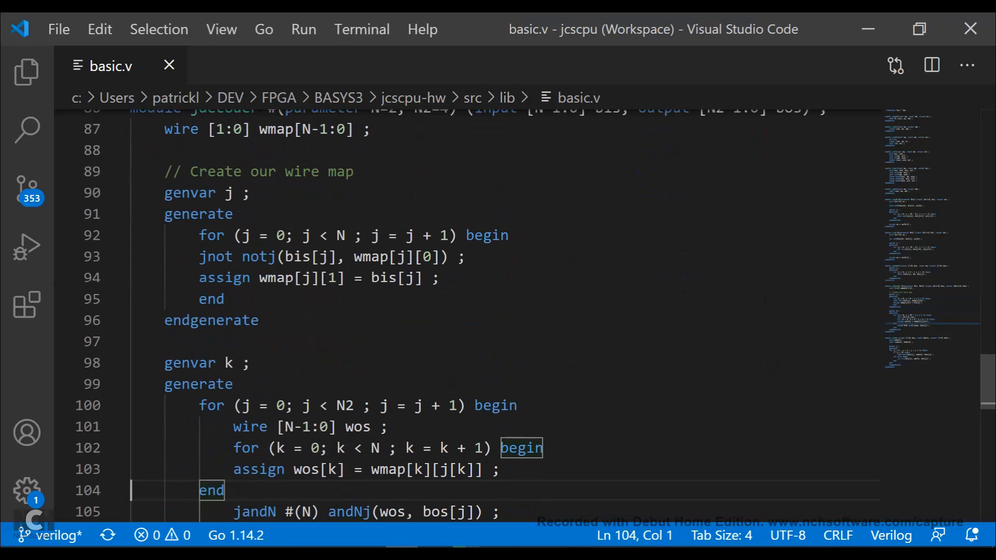
Scroll past jdecoder to the jbus1 module's 8-bit jand/jor generate loop at the file end.
scroll(up, 3)
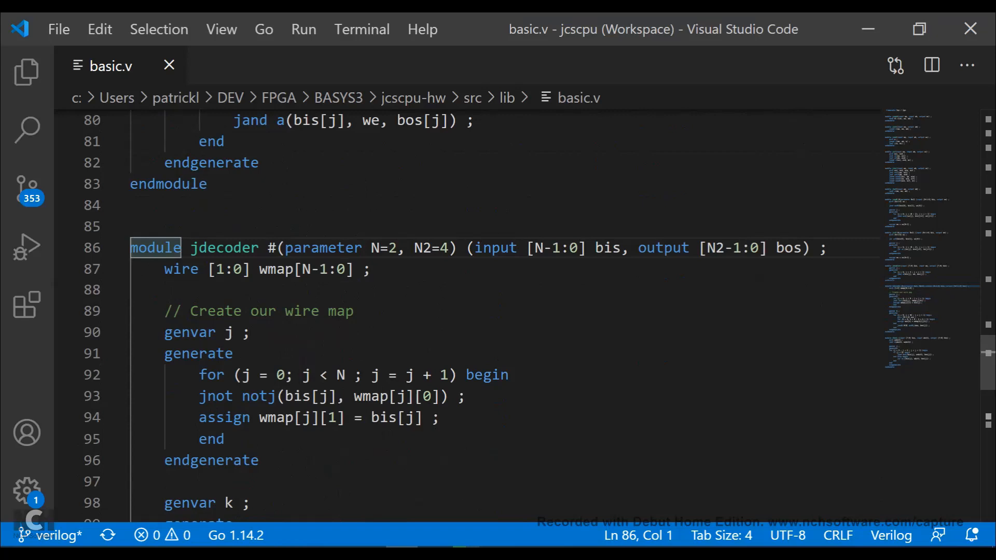
scroll(down, 3)
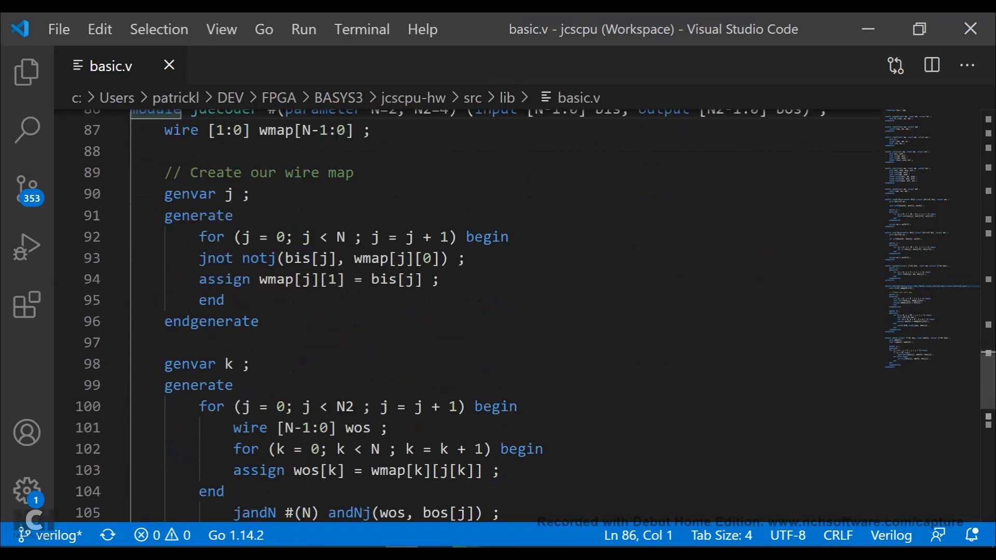
scroll(down, 3)
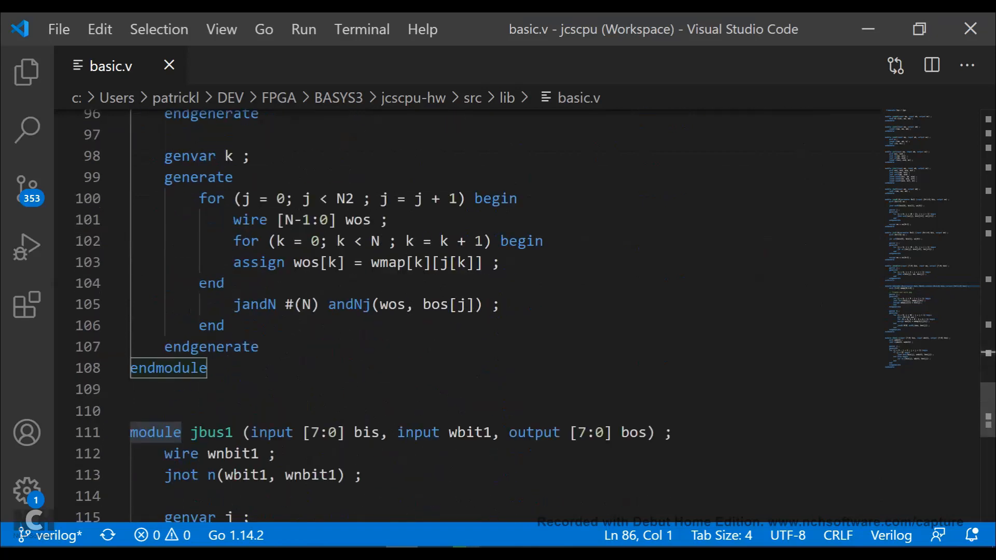
scroll(down, 3)
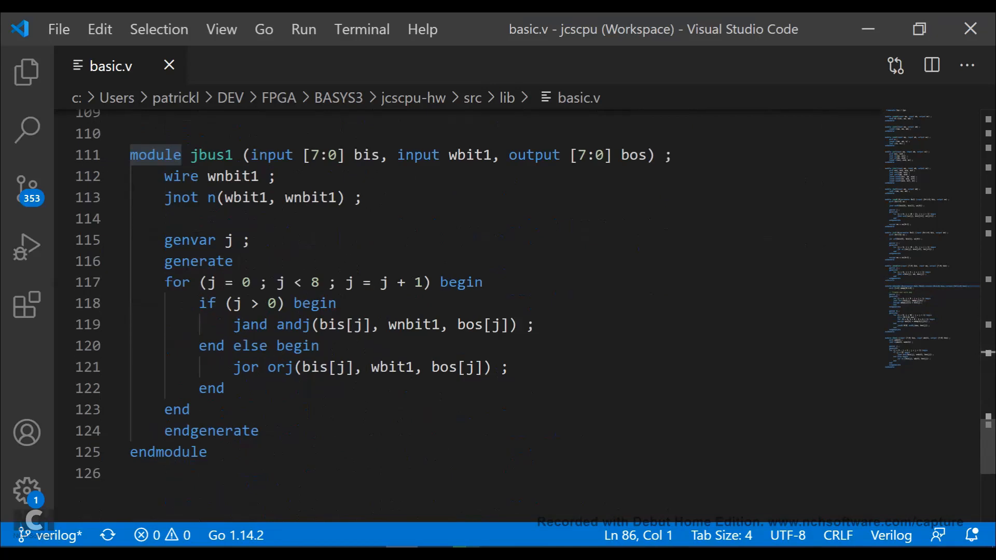